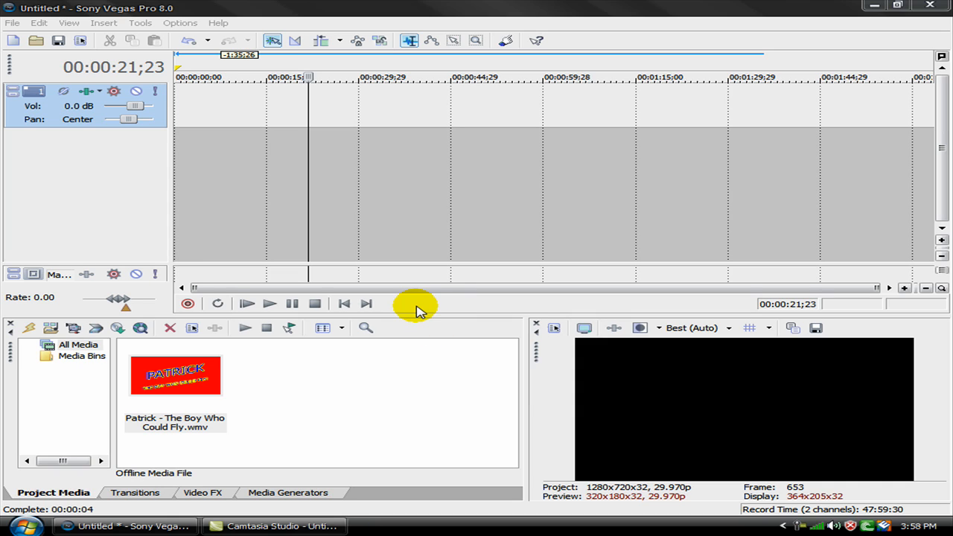
{"action": "mouse_move", "coordinate": [321, 229]}
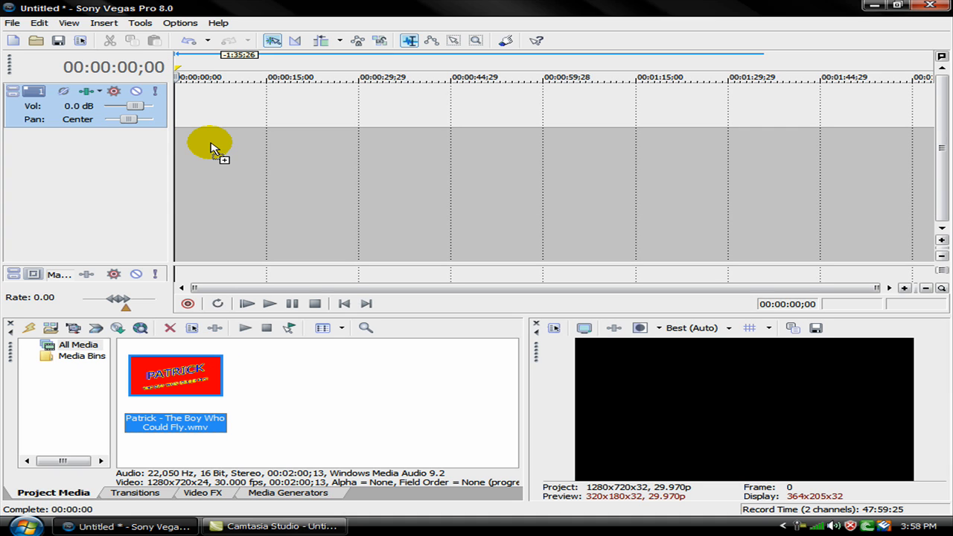
Drag the Patrick movie clip from Project Media onto the timeline, creating video and audio tracks.
{"action": "left_click_drag", "start_coordinate": [176, 375], "coordinate": [216, 141]}
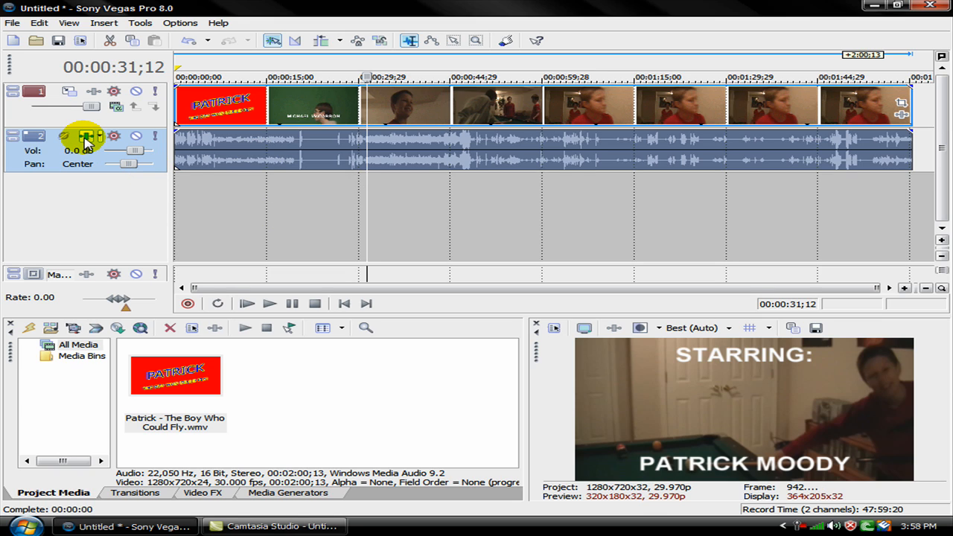
{"action": "mouse_move", "coordinate": [87, 140]}
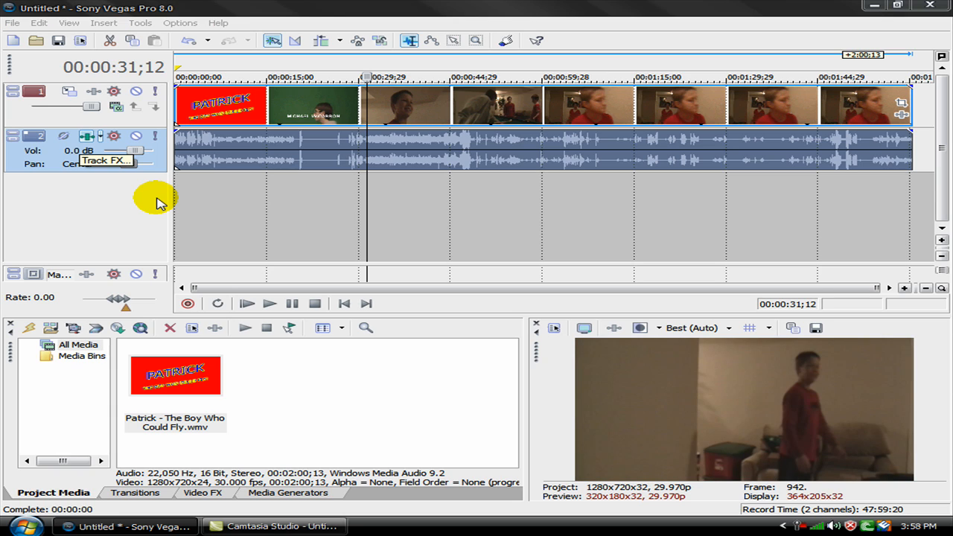
{"action": "mouse_move", "coordinate": [262, 278]}
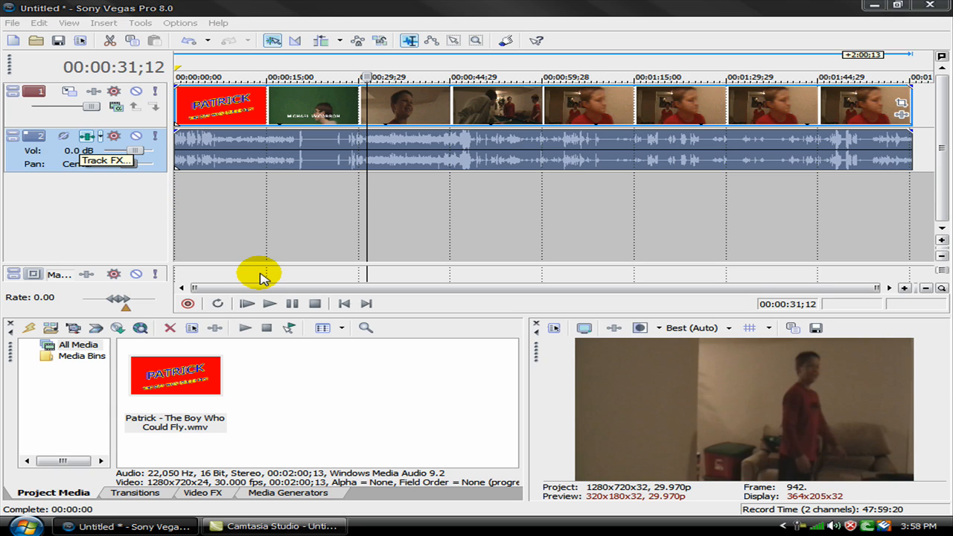
Open the audio track's Track FX chain and bring up the Plug-In Chooser.
{"action": "left_click", "coordinate": [113, 136]}
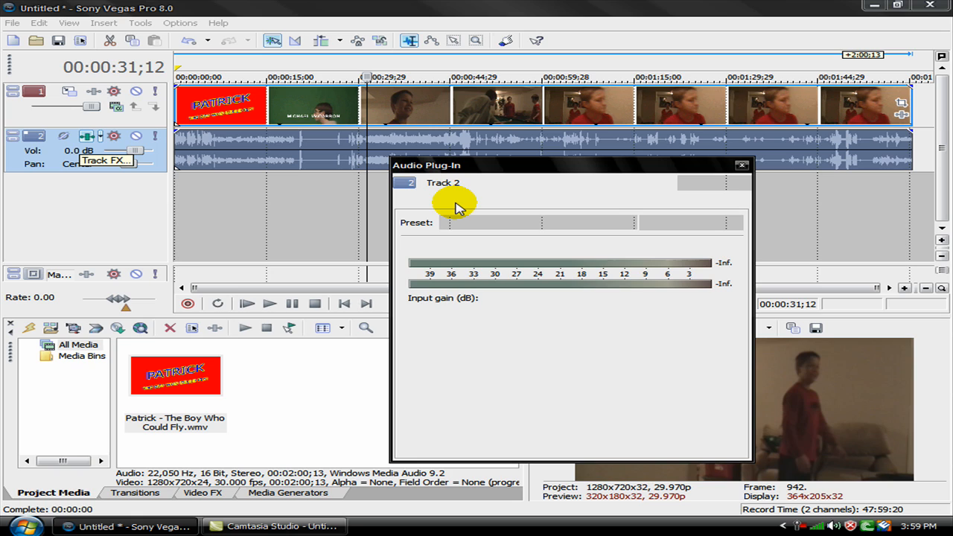
{"action": "left_click", "coordinate": [660, 199]}
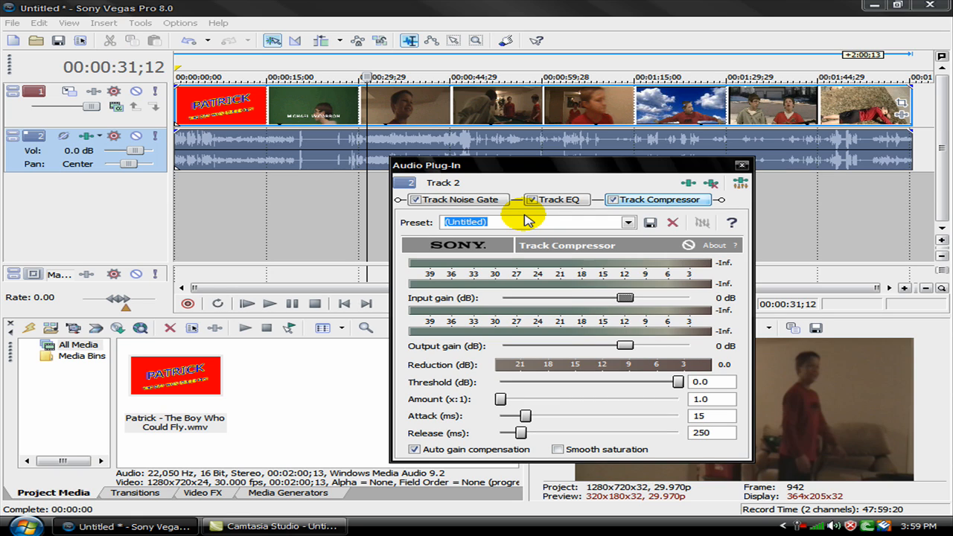
{"action": "mouse_move", "coordinate": [686, 184]}
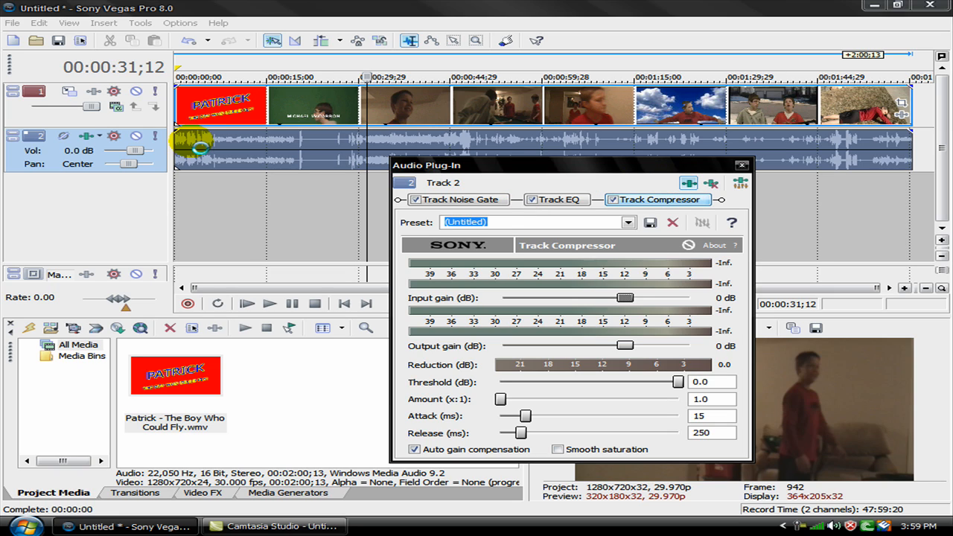
{"action": "mouse_move", "coordinate": [557, 181]}
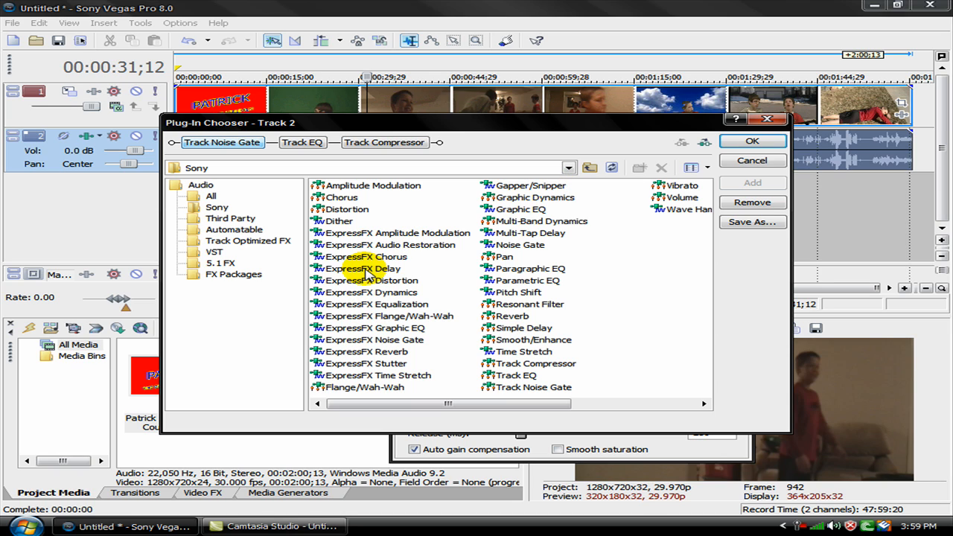
Add ExpressFX Delay to the audio track's plug-in chain and confirm.
{"action": "left_click", "coordinate": [363, 268]}
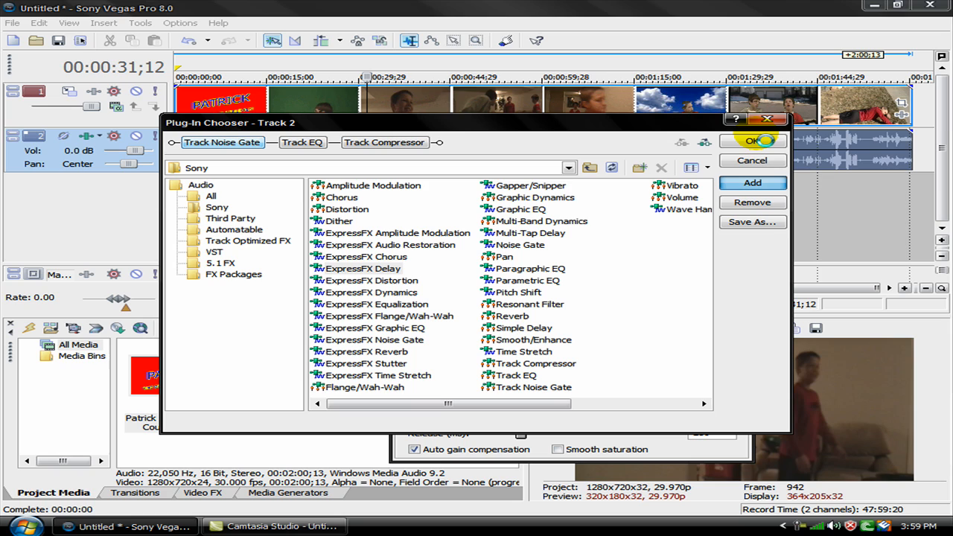
{"action": "mouse_move", "coordinate": [616, 271]}
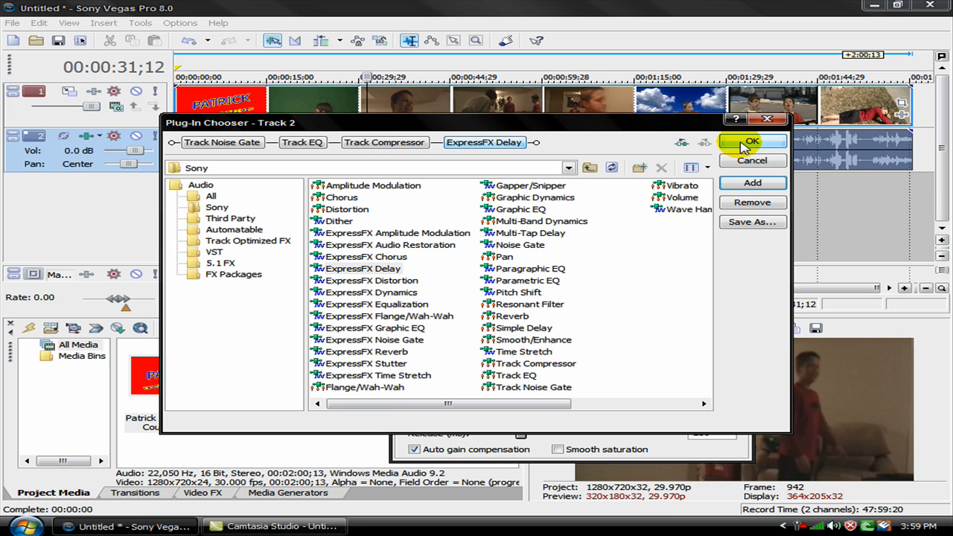
{"action": "left_click", "coordinate": [752, 140]}
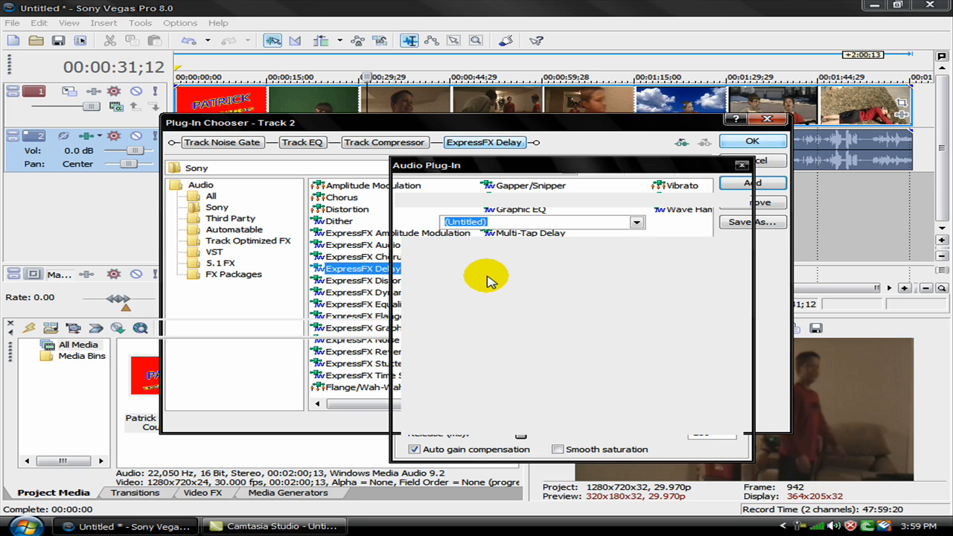
Bring the ExpressFX Delay settings forward and unfold its Preset list.
{"action": "left_click", "coordinate": [750, 181]}
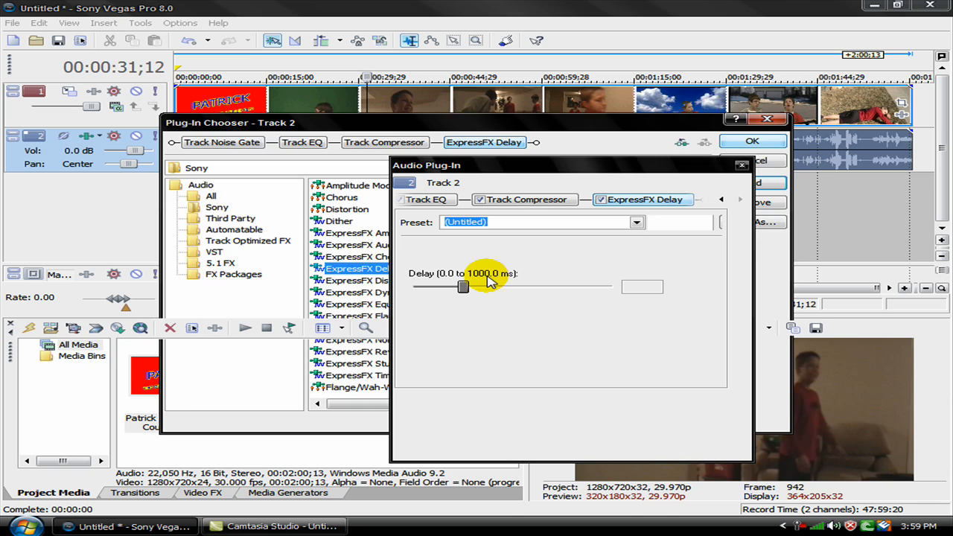
{"action": "left_click", "coordinate": [751, 140]}
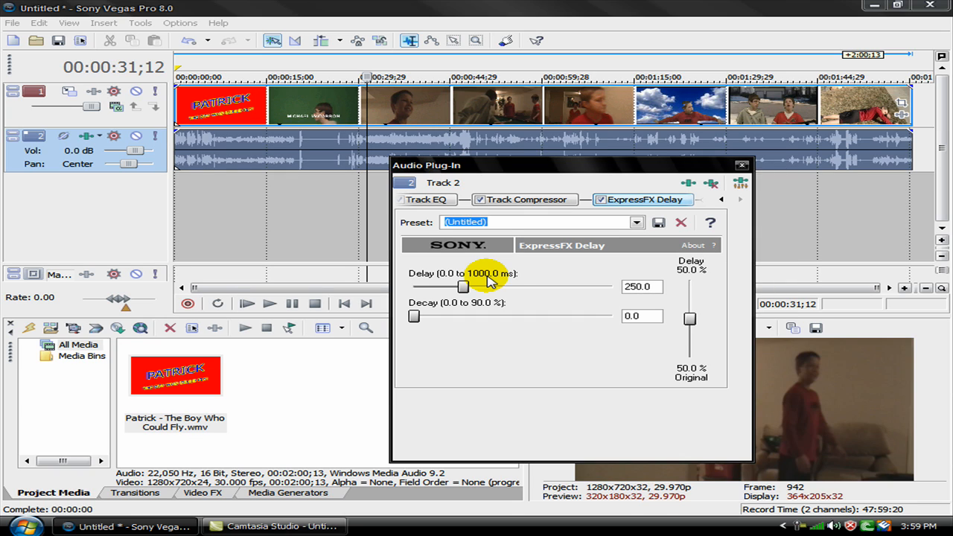
{"action": "mouse_move", "coordinate": [655, 200]}
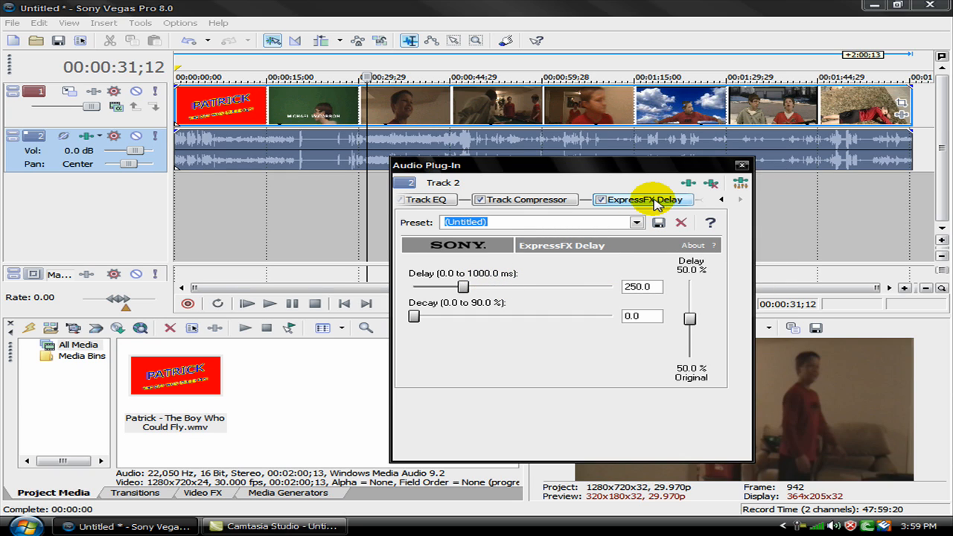
{"action": "left_click", "coordinate": [636, 222]}
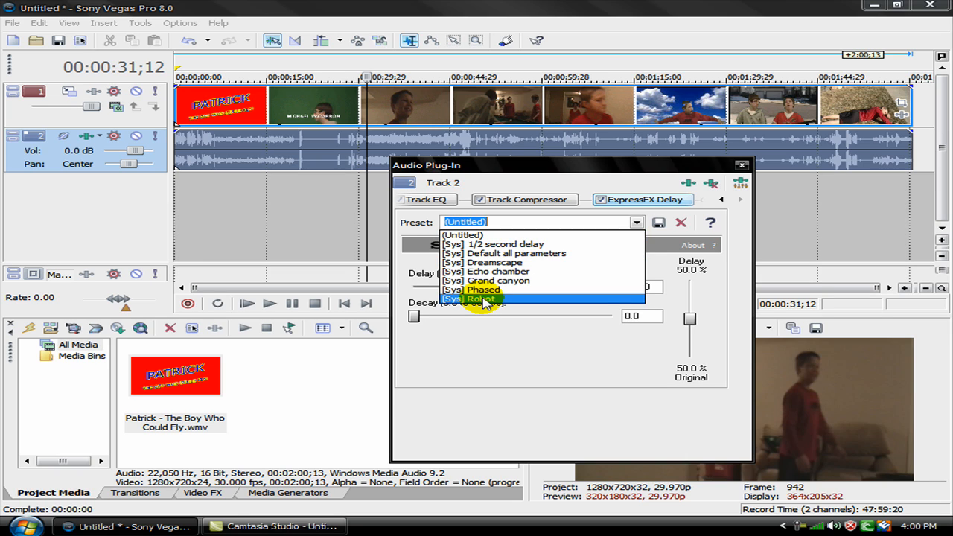
Apply the Robot preset, then lower the delayed mix to about 69% and decay to about 70.
{"action": "left_click", "coordinate": [470, 298]}
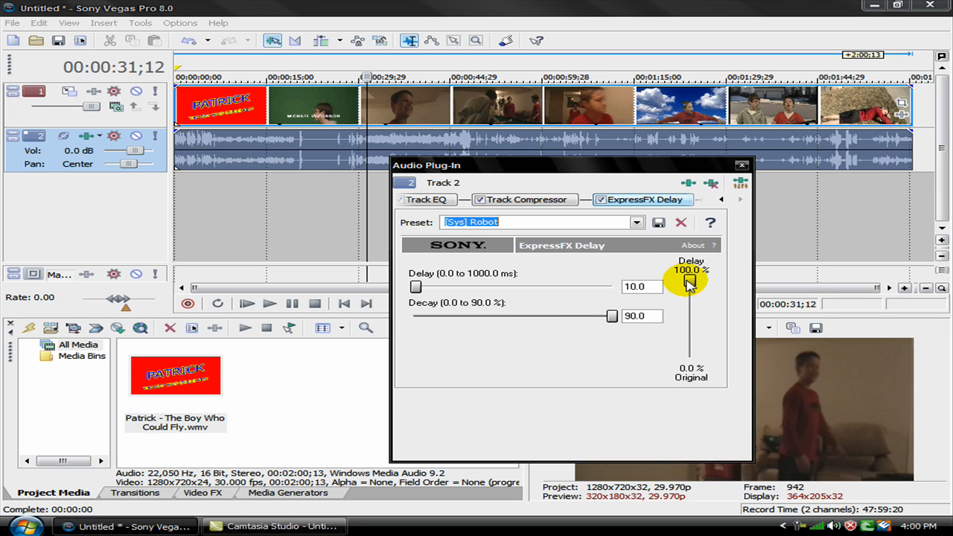
{"action": "left_click_drag", "start_coordinate": [688, 281], "coordinate": [688, 316]}
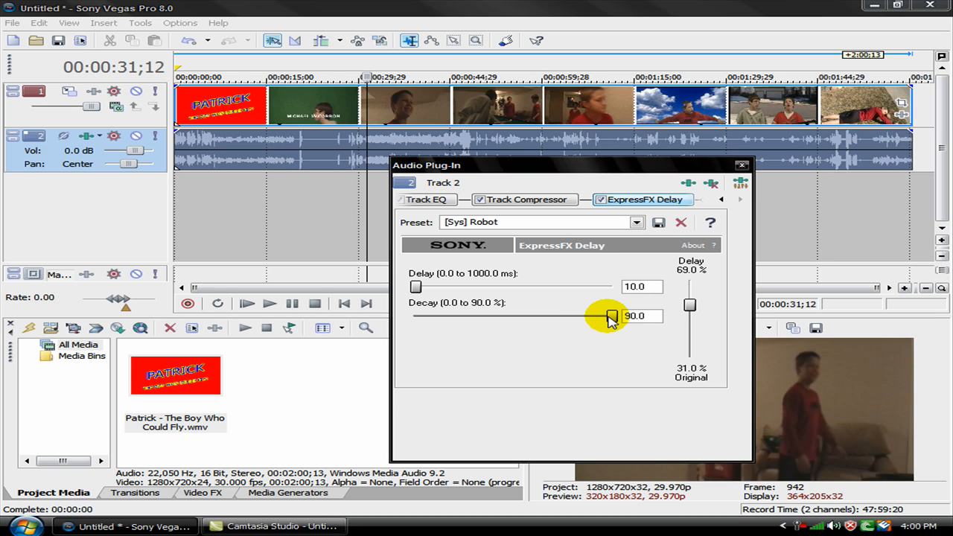
{"action": "left_click_drag", "start_coordinate": [610, 316], "coordinate": [592, 315]}
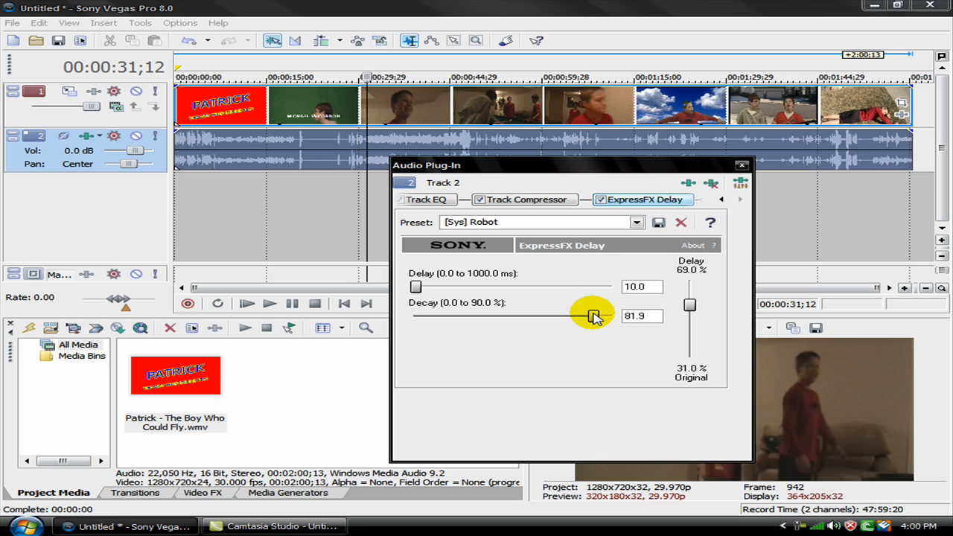
{"action": "left_click_drag", "start_coordinate": [593, 315], "coordinate": [566, 315]}
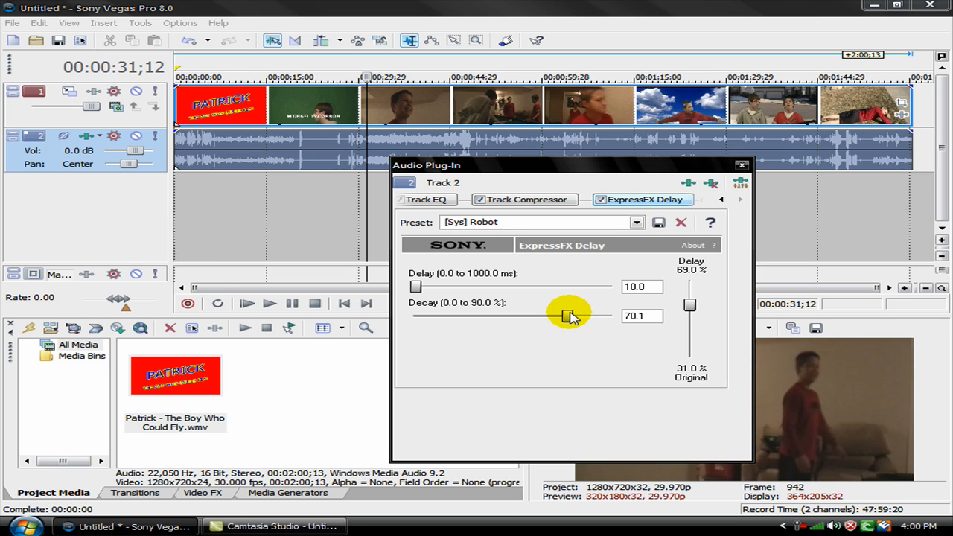
{"action": "left_click_drag", "start_coordinate": [569, 315], "coordinate": [566, 316]}
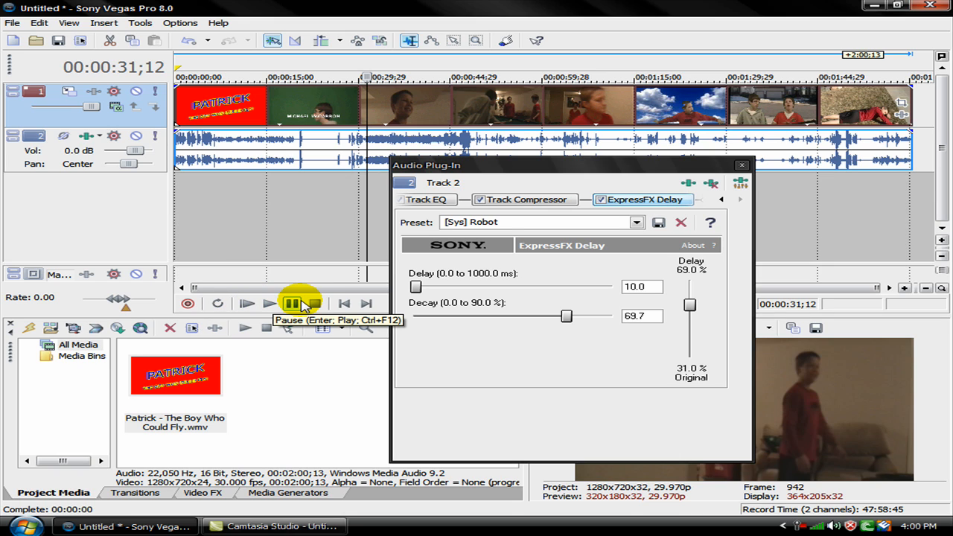
{"action": "left_click", "coordinate": [268, 304]}
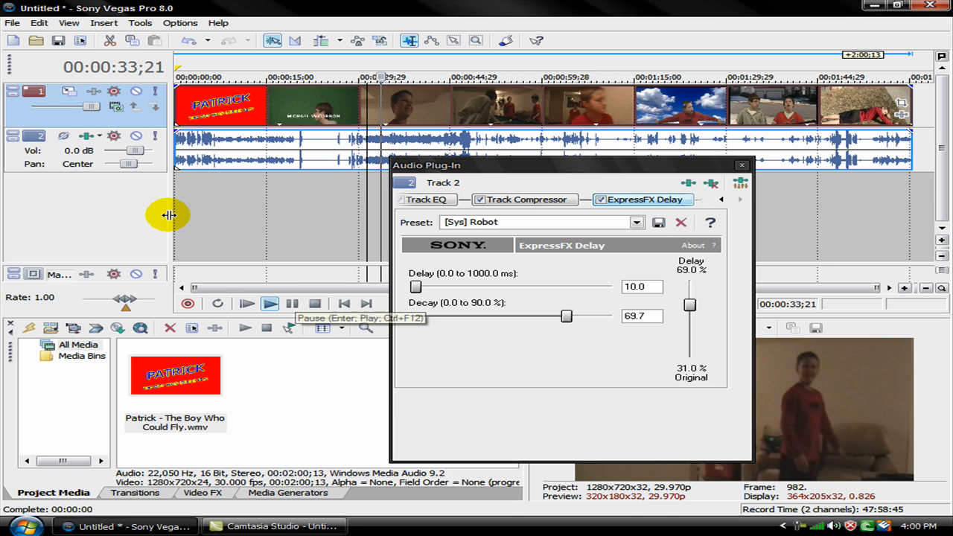
{"action": "left_click", "coordinate": [269, 304]}
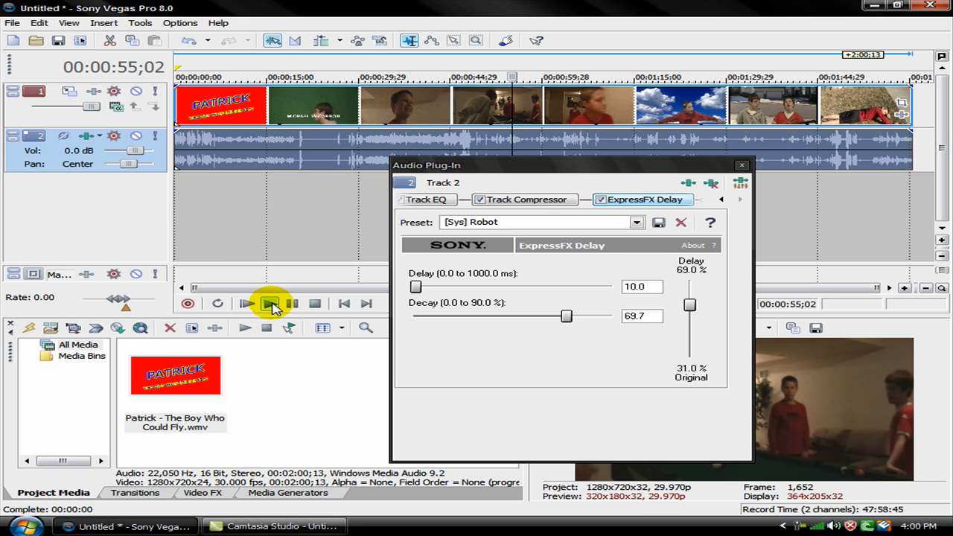
{"action": "left_click", "coordinate": [269, 303]}
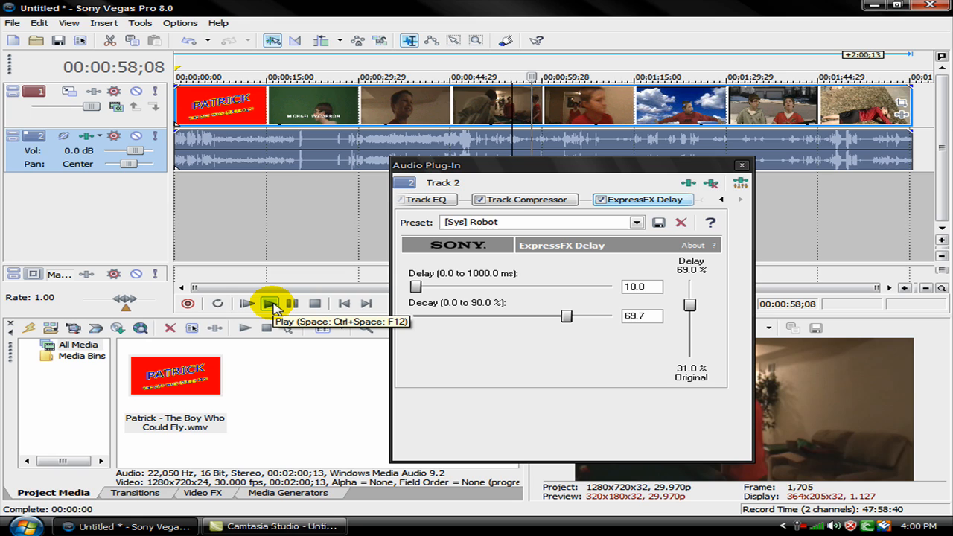
{"action": "left_click", "coordinate": [271, 304]}
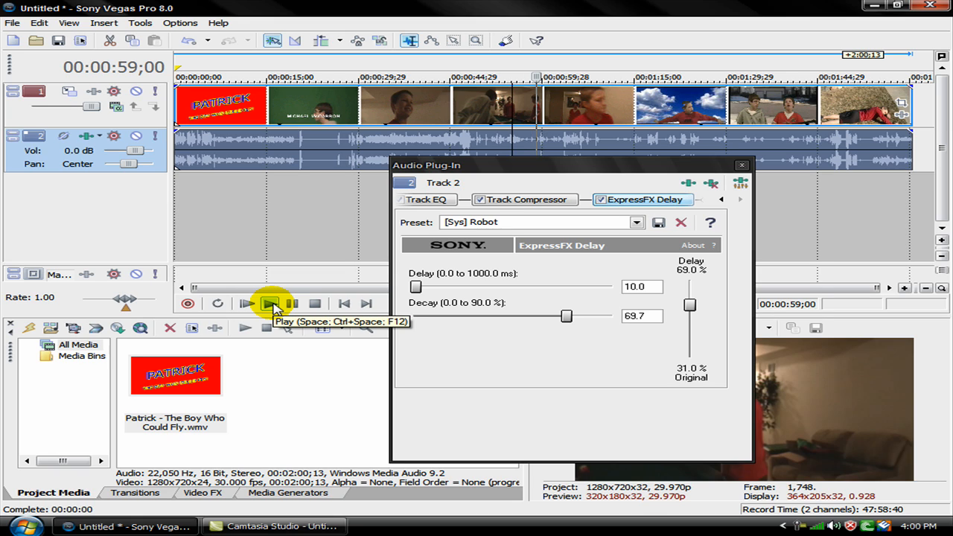
{"action": "left_click", "coordinate": [269, 304]}
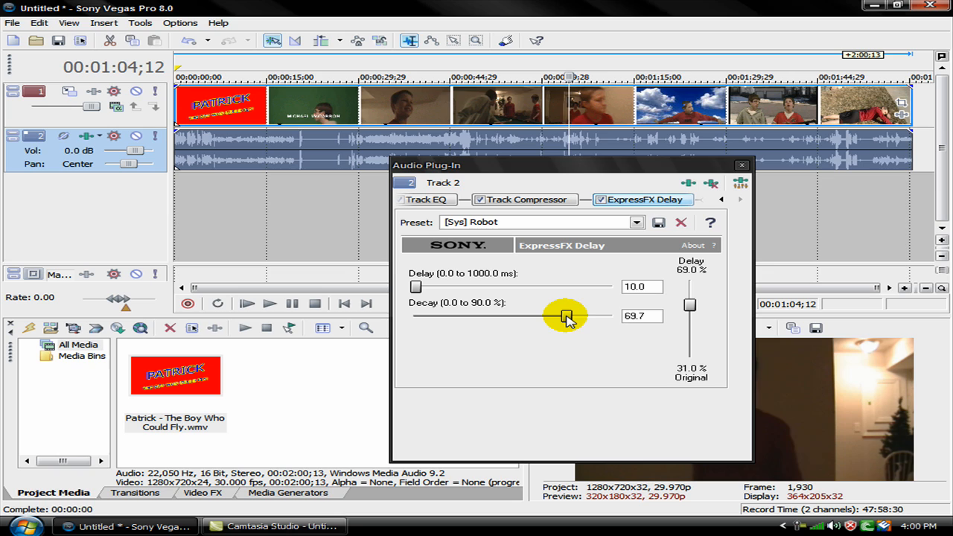
Raise decay to about 81%, reset all parameters to default, then lengthen delay to 347.4 ms.
{"action": "left_click_drag", "start_coordinate": [564, 316], "coordinate": [575, 315]}
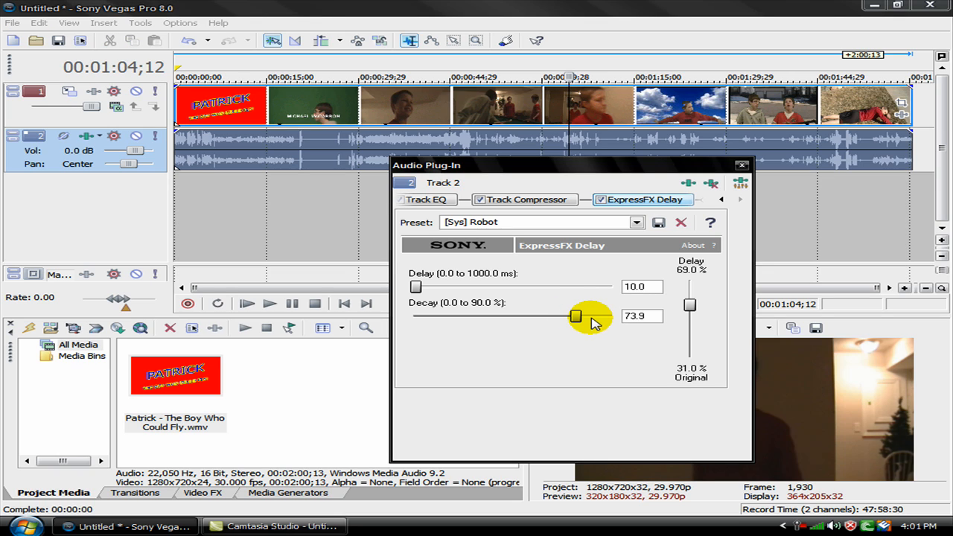
{"action": "left_click_drag", "start_coordinate": [574, 315], "coordinate": [593, 315]}
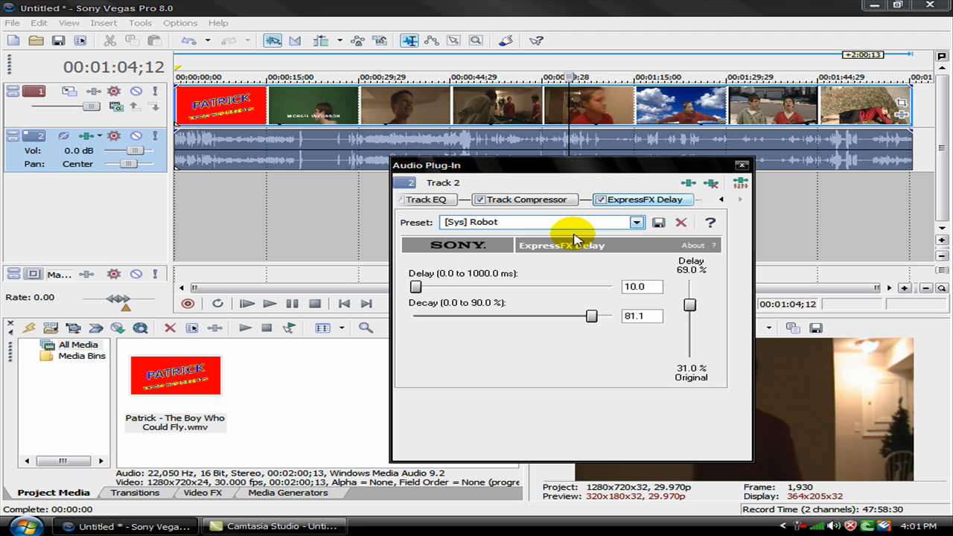
{"action": "left_click", "coordinate": [634, 222]}
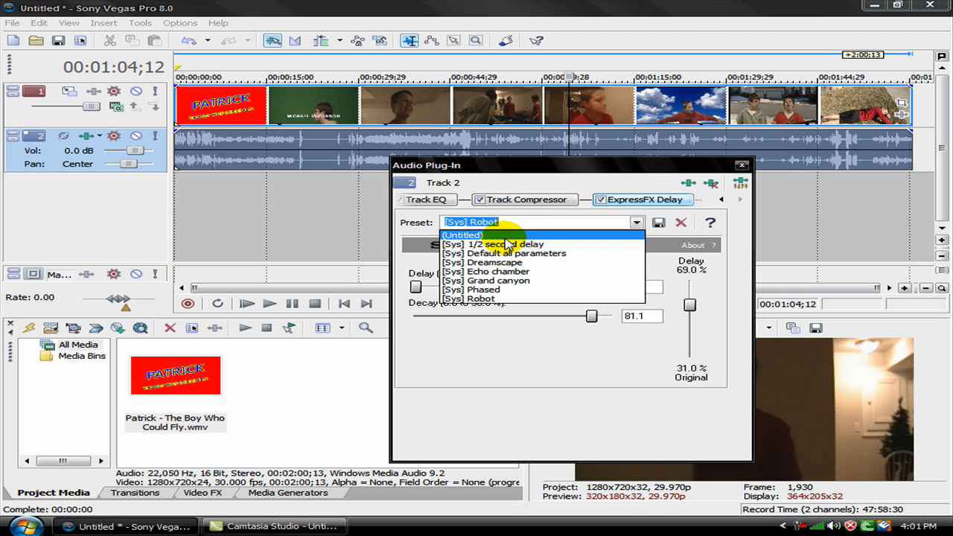
{"action": "left_click", "coordinate": [461, 235]}
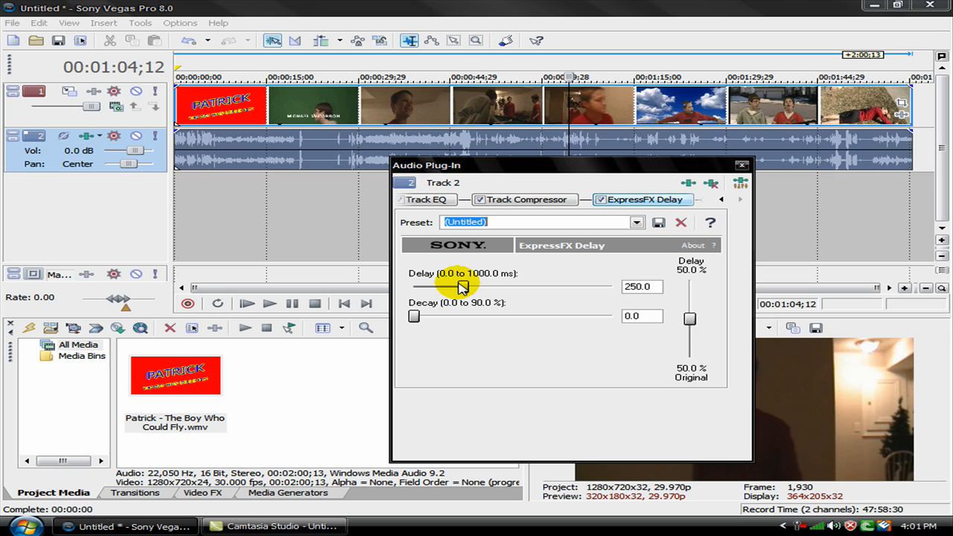
{"action": "left_click_drag", "start_coordinate": [461, 285], "coordinate": [475, 285]}
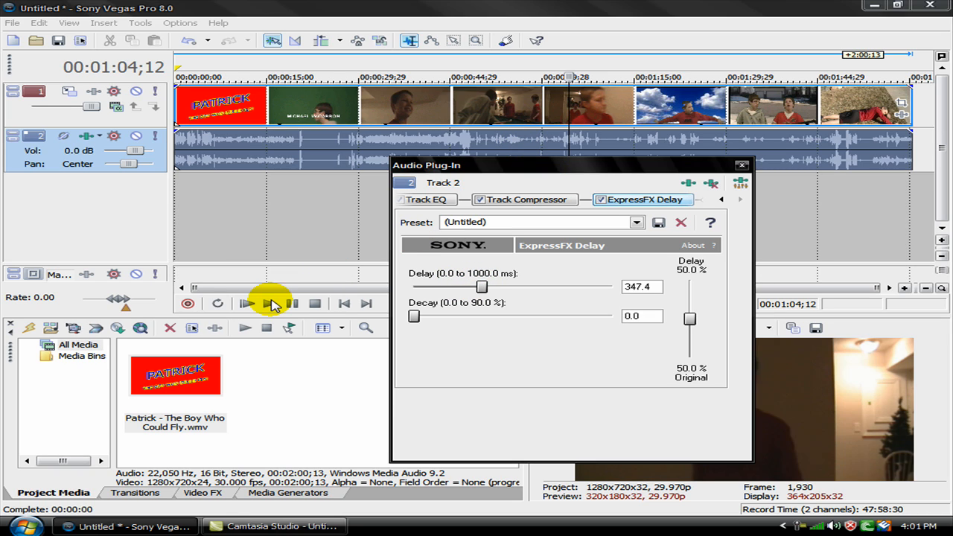
Preview the clip while lengthening the delay to 417.8 ms, then pause playback.
{"action": "left_click", "coordinate": [269, 304]}
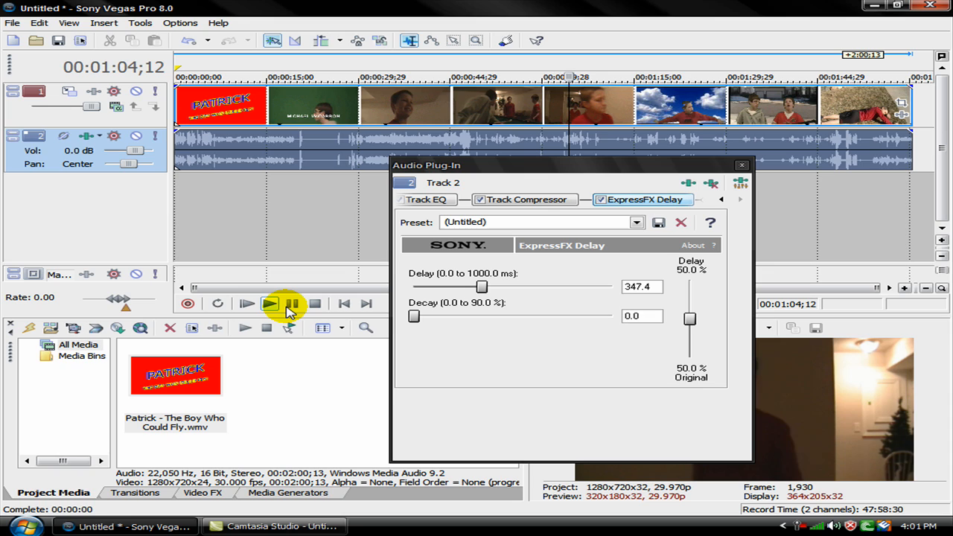
{"action": "left_click", "coordinate": [270, 304]}
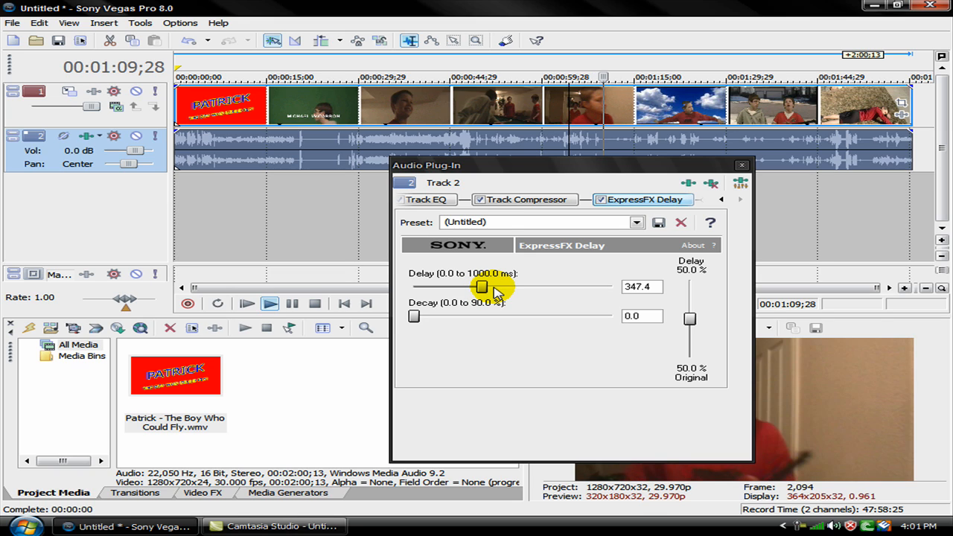
{"action": "left_click_drag", "start_coordinate": [482, 286], "coordinate": [497, 285]}
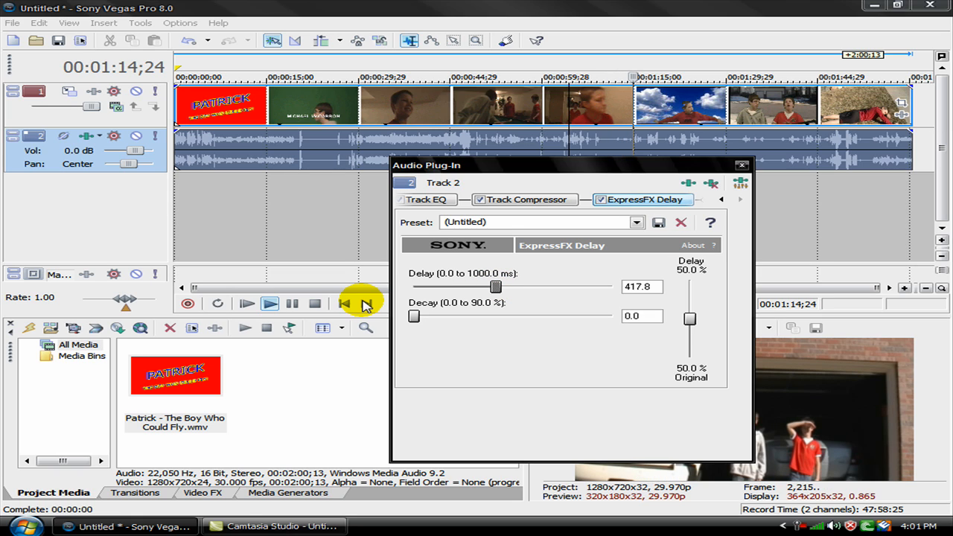
{"action": "left_click", "coordinate": [269, 304]}
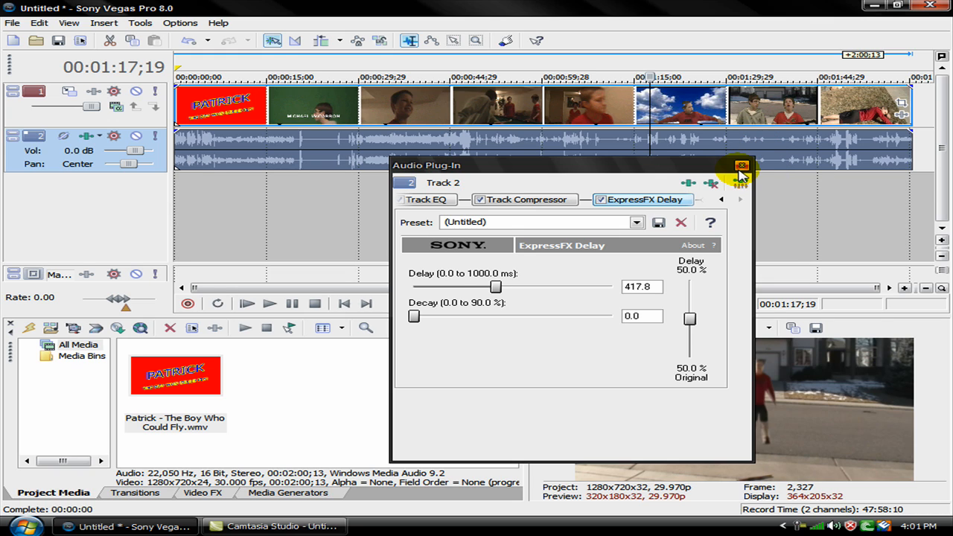
Close the Audio Plug-In window and return the timeline cursor to the project start.
{"action": "left_click", "coordinate": [739, 165]}
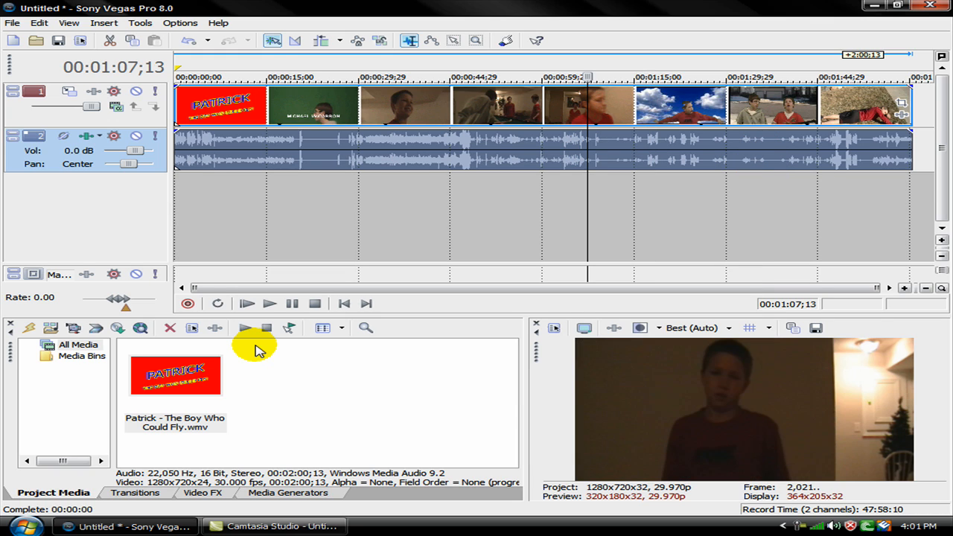
{"action": "mouse_move", "coordinate": [345, 303]}
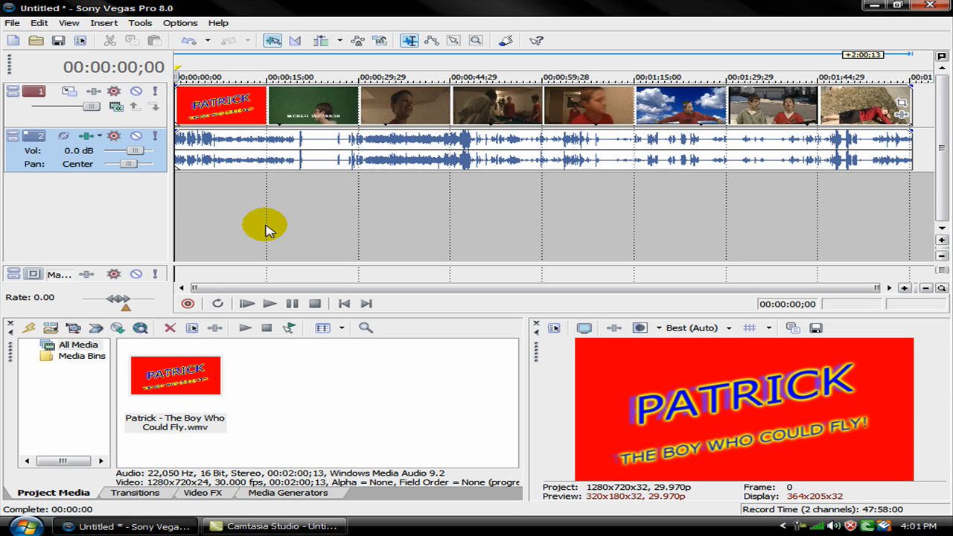
{"action": "left_click", "coordinate": [314, 303]}
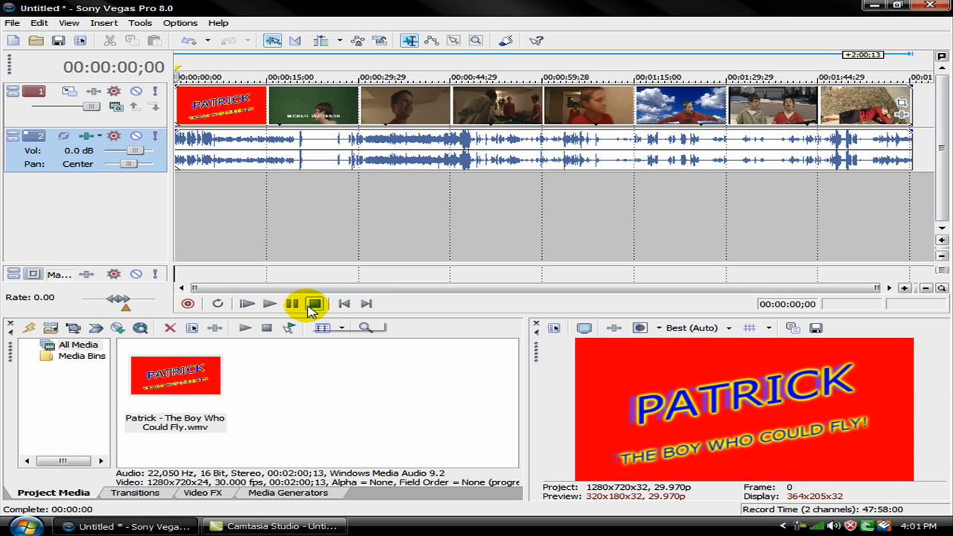
{"action": "mouse_move", "coordinate": [315, 304]}
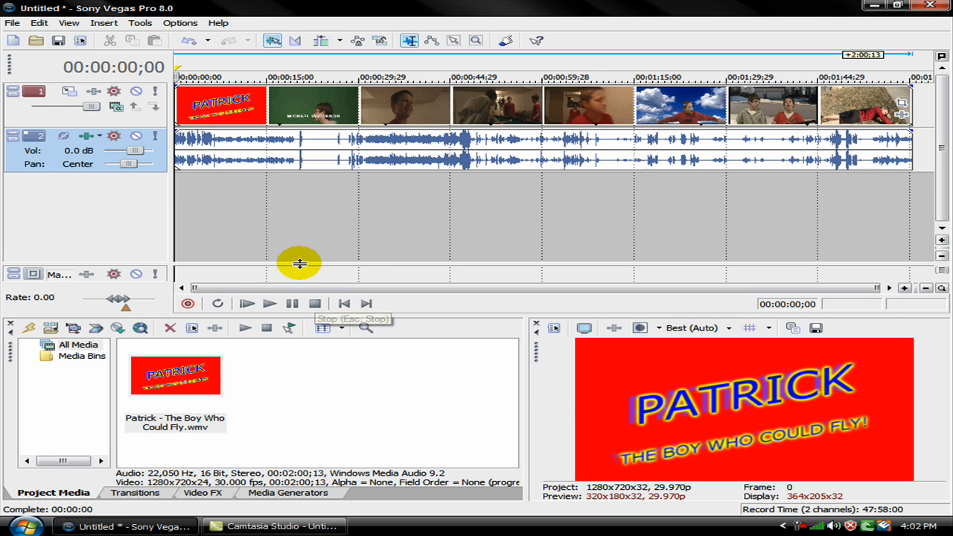
{"action": "mouse_move", "coordinate": [328, 334]}
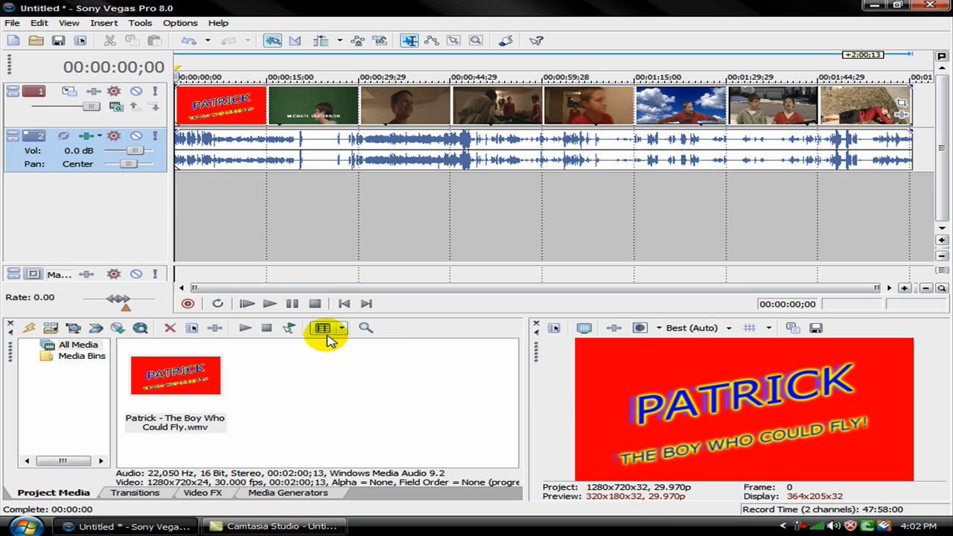